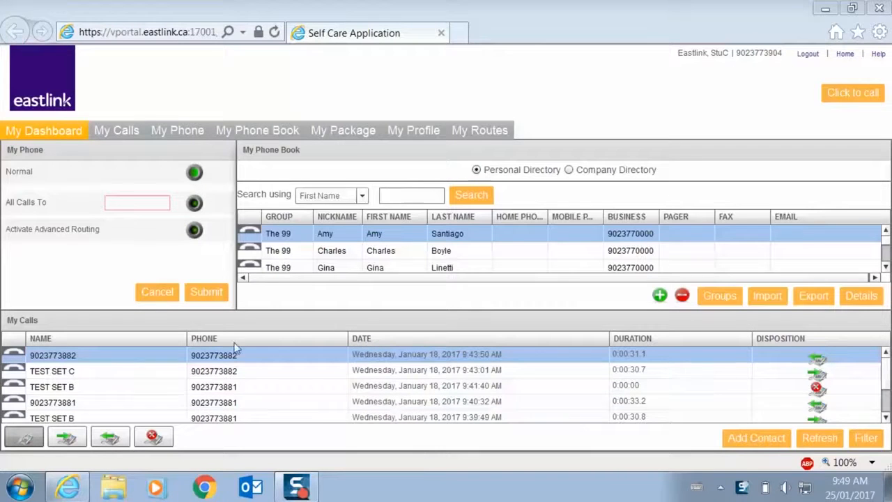
Go to My Routes, which lists only the Default Route.
click(193, 229)
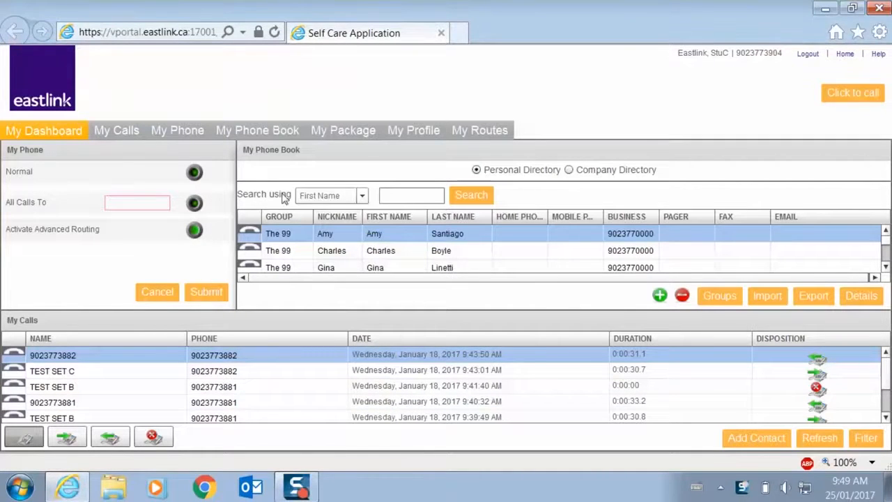
click(479, 131)
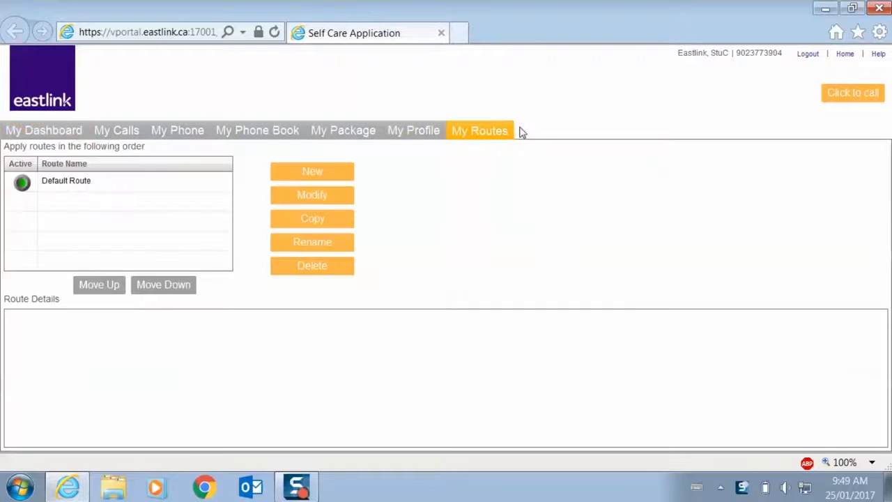
mouse_move(490, 192)
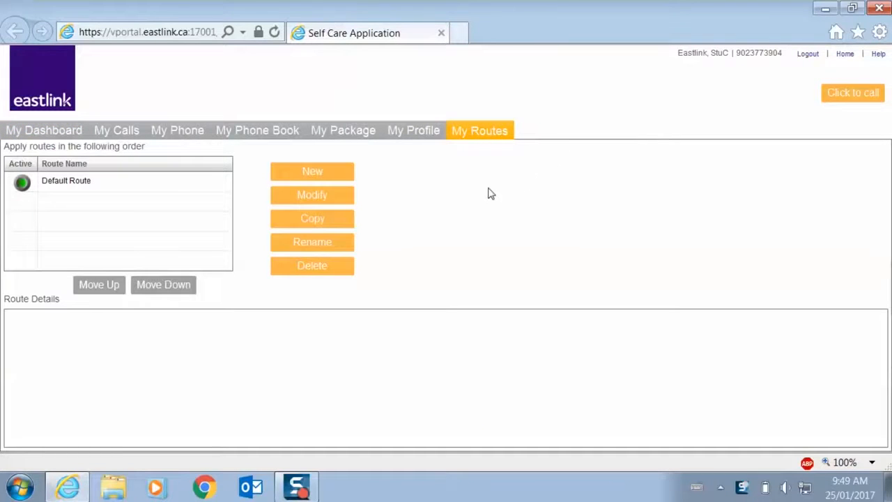
Create a new route in the Route Wizard triggered when a call is received.
click(312, 170)
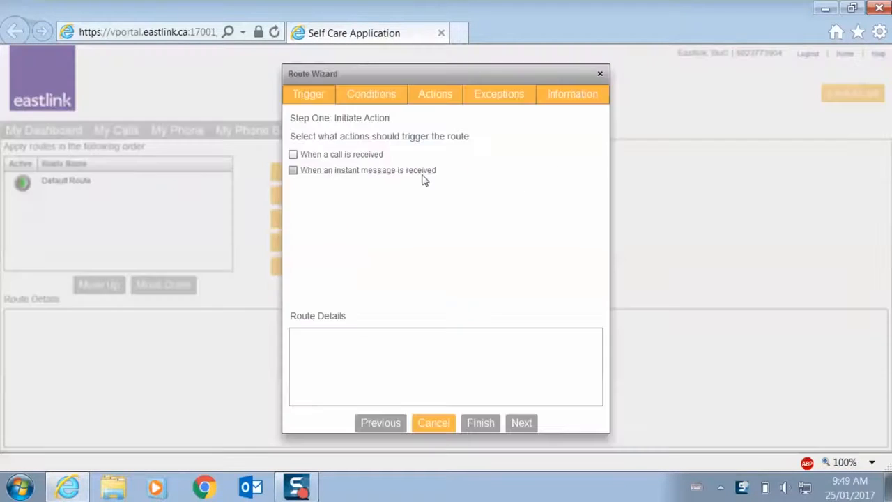
mouse_move(466, 195)
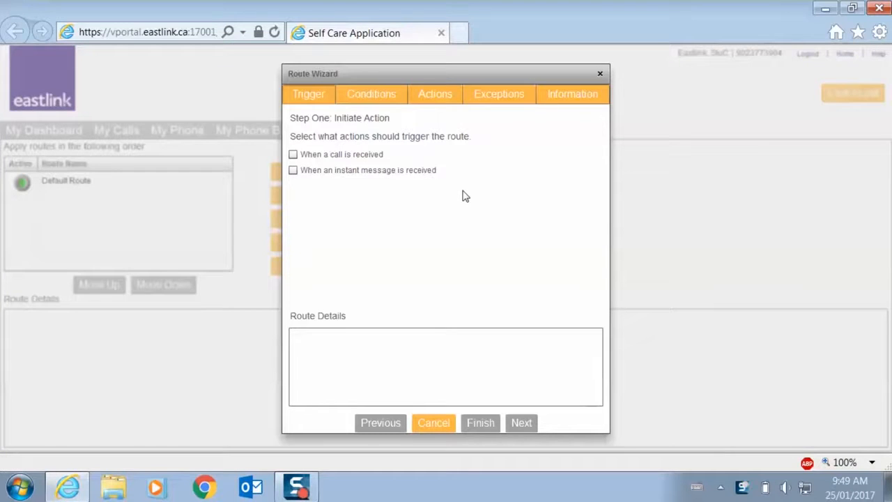
mouse_move(389, 181)
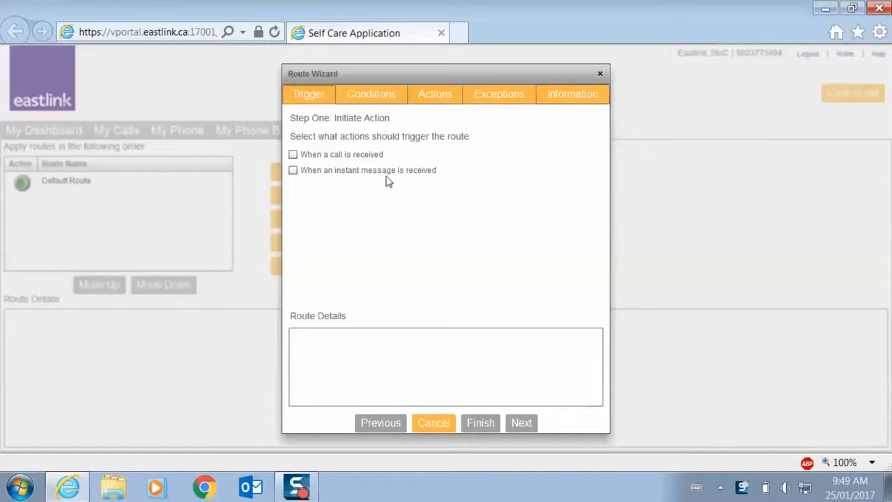
click(292, 153)
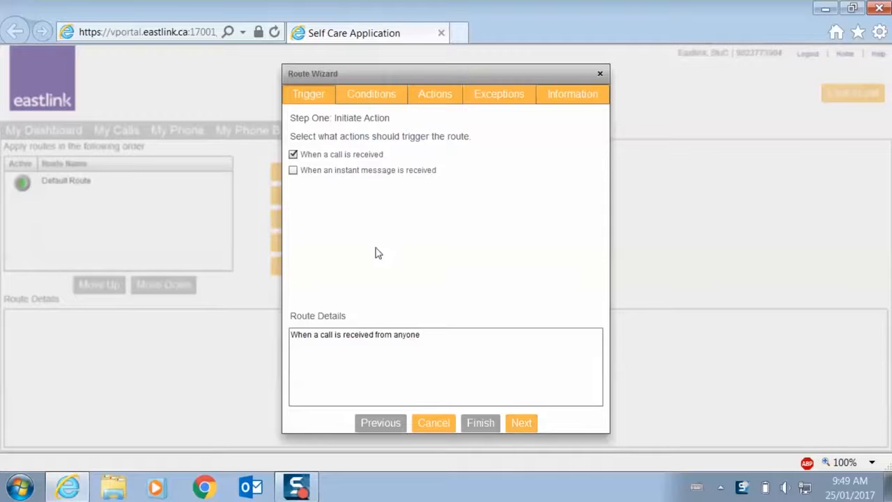
mouse_move(299, 329)
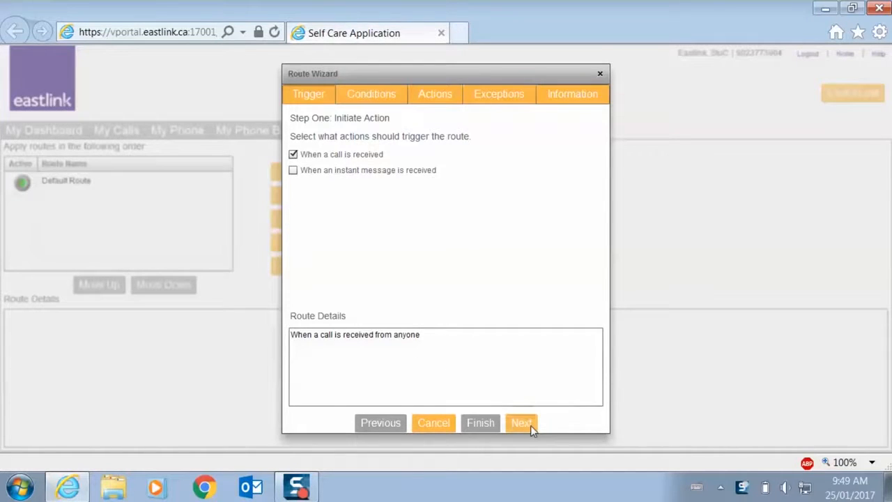
Add the condition that calls are received in specific day/time ranges, namely My Office Hours.
click(521, 424)
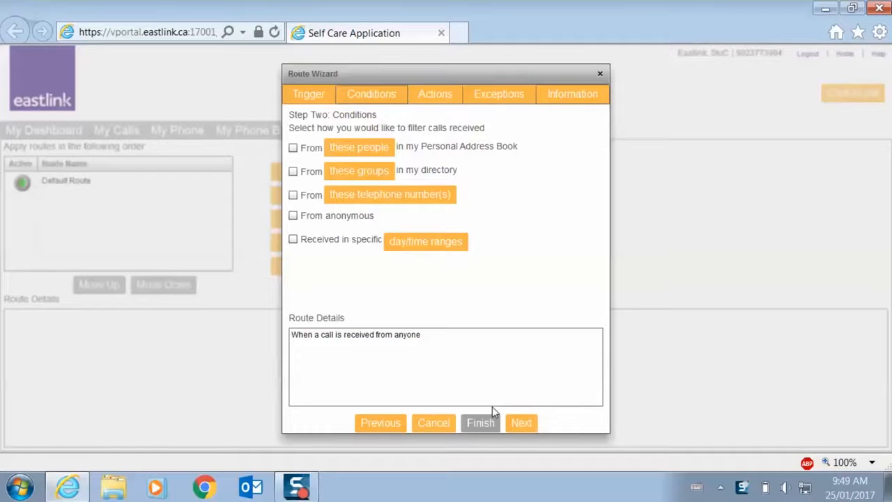
mouse_move(395, 329)
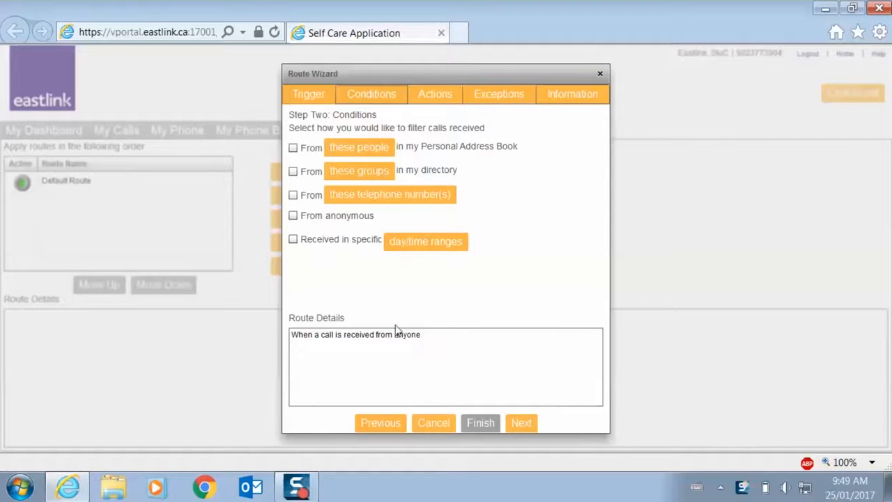
click(292, 239)
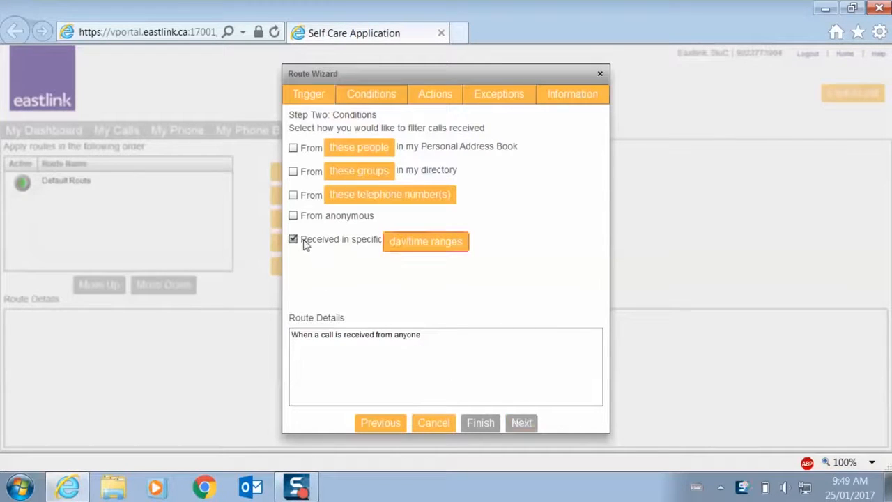
click(427, 241)
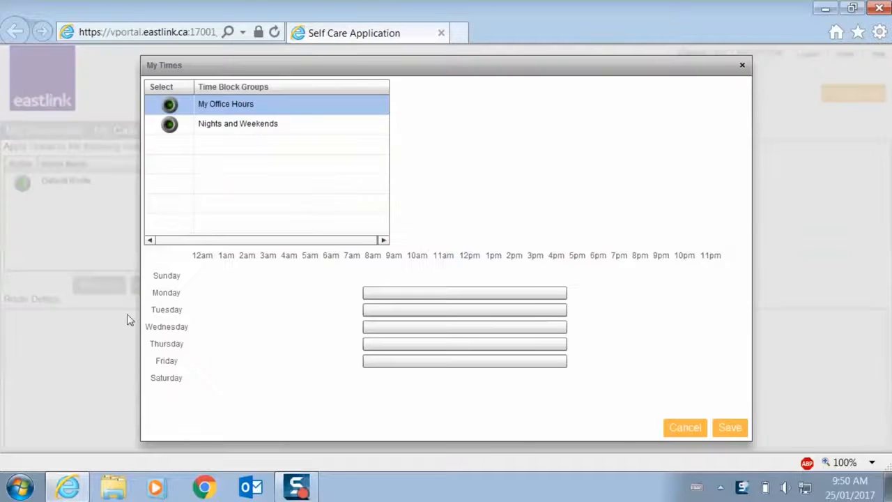
mouse_move(360, 223)
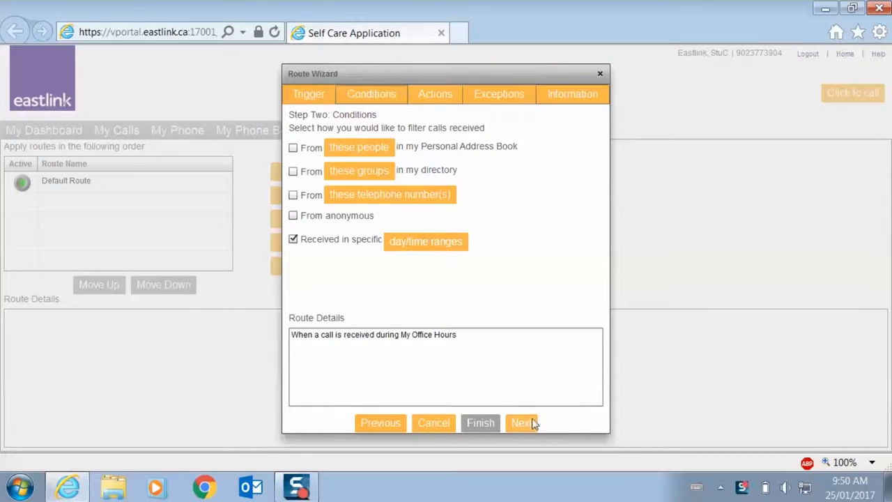
click(521, 422)
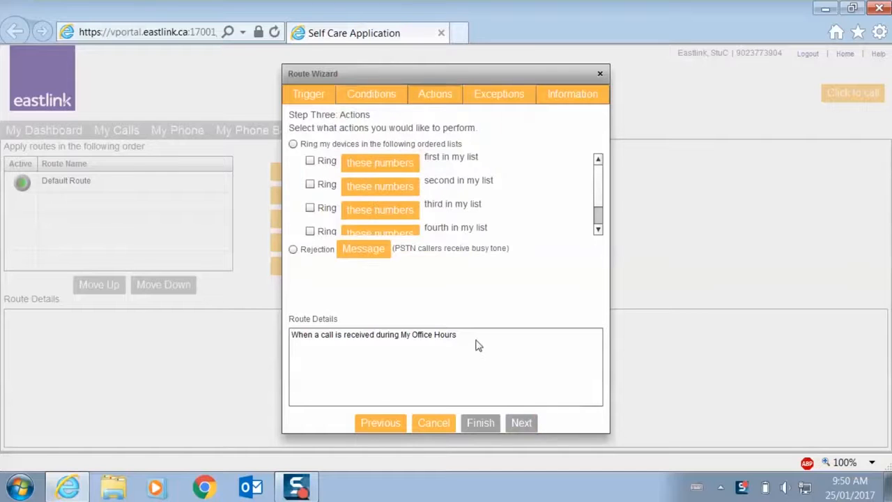
mouse_move(460, 298)
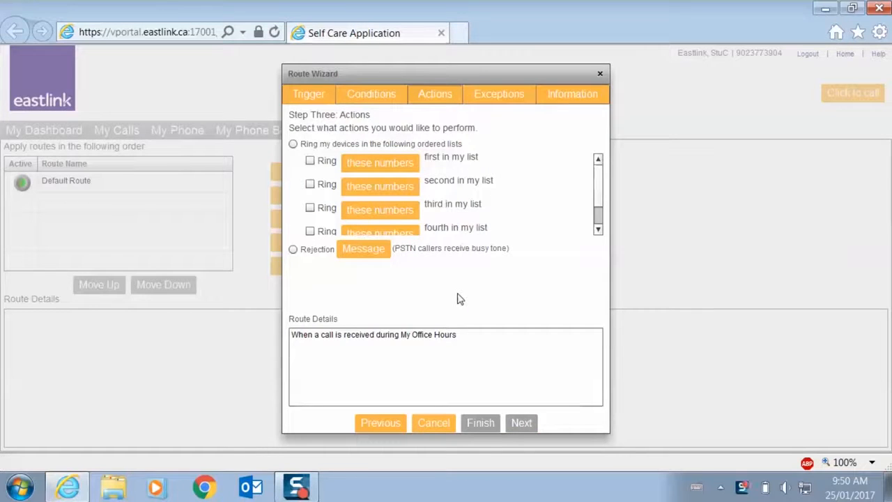
click(293, 143)
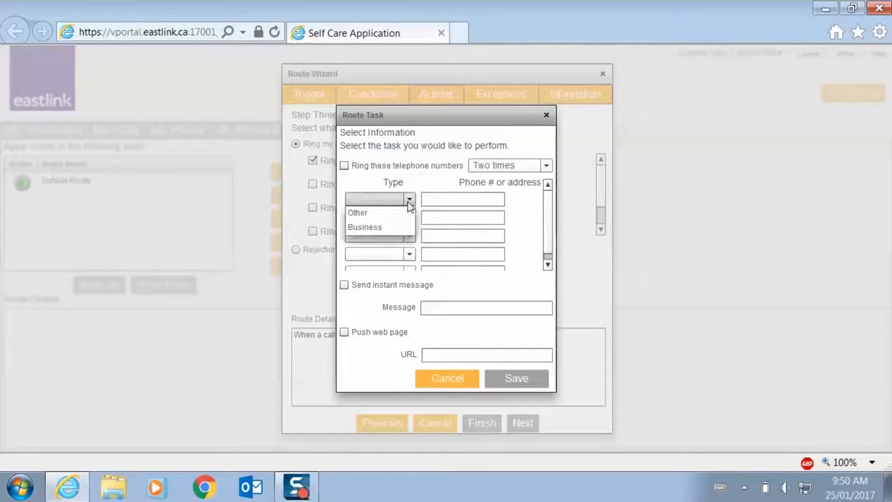
click(363, 226)
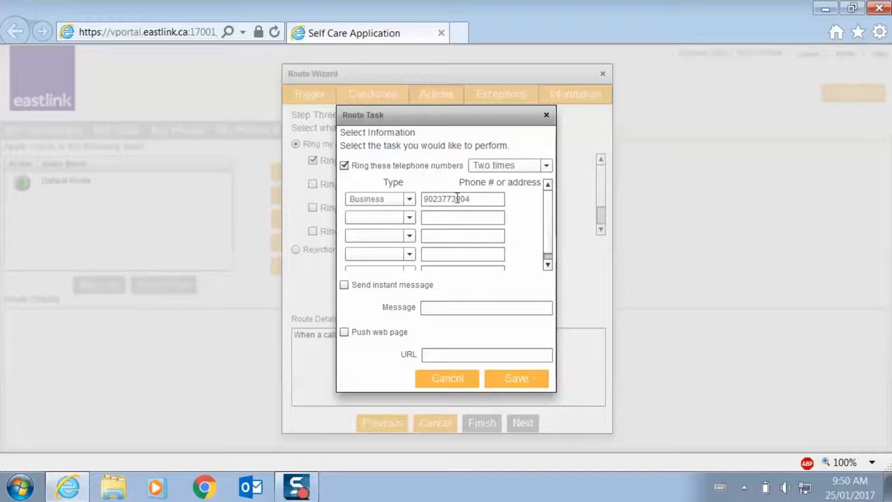
click(515, 379)
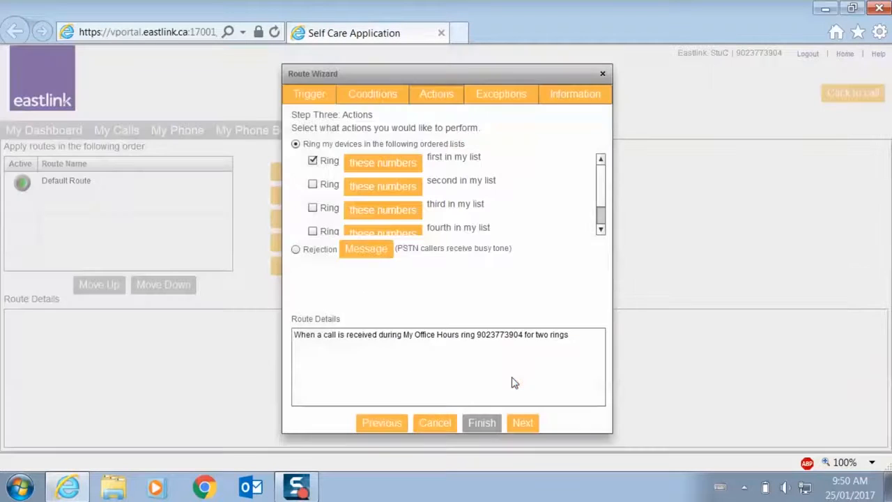
click(312, 183)
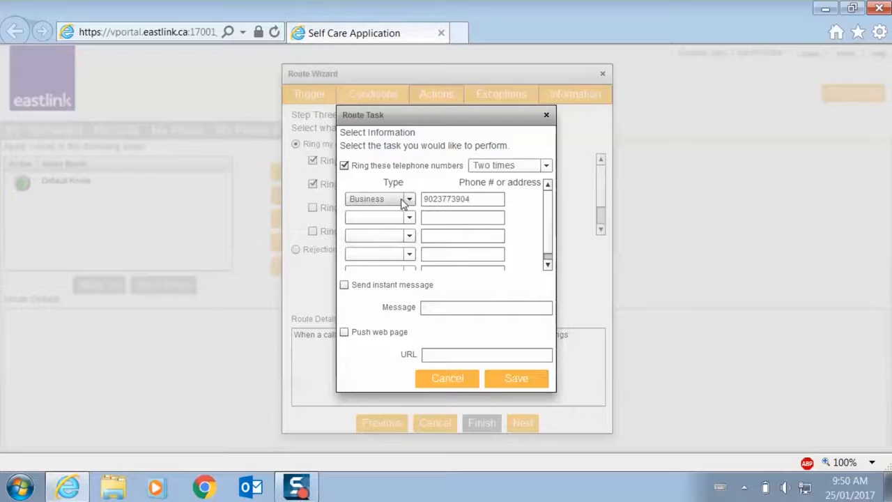
click(379, 218)
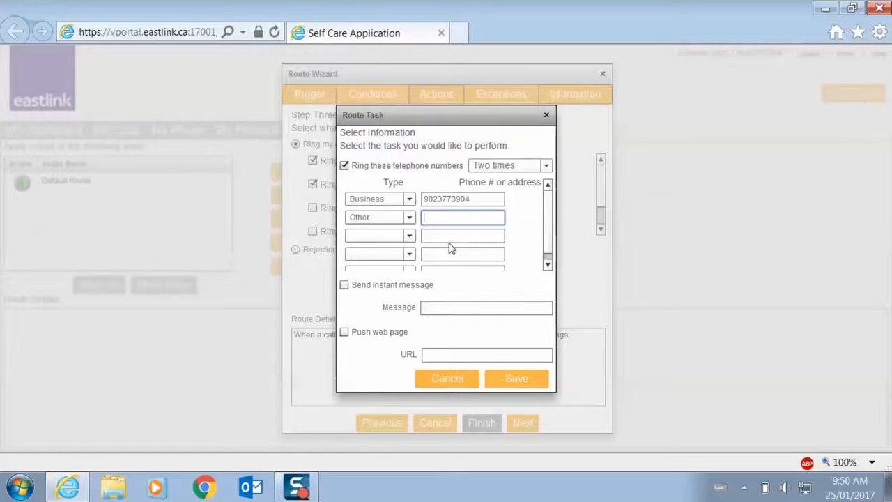
text(9023333333)
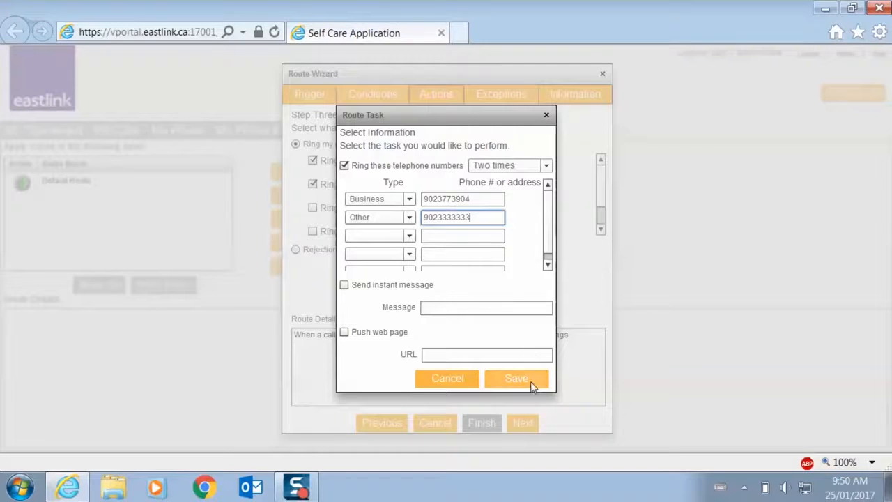
click(515, 379)
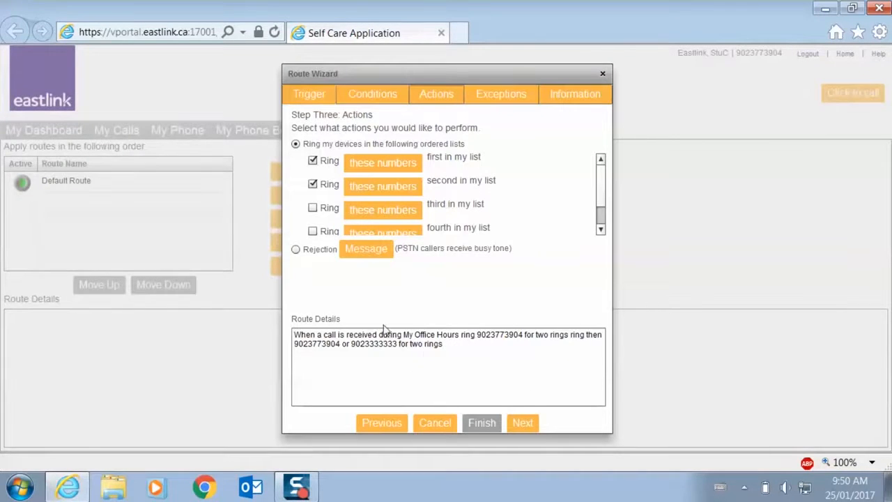
mouse_move(485, 347)
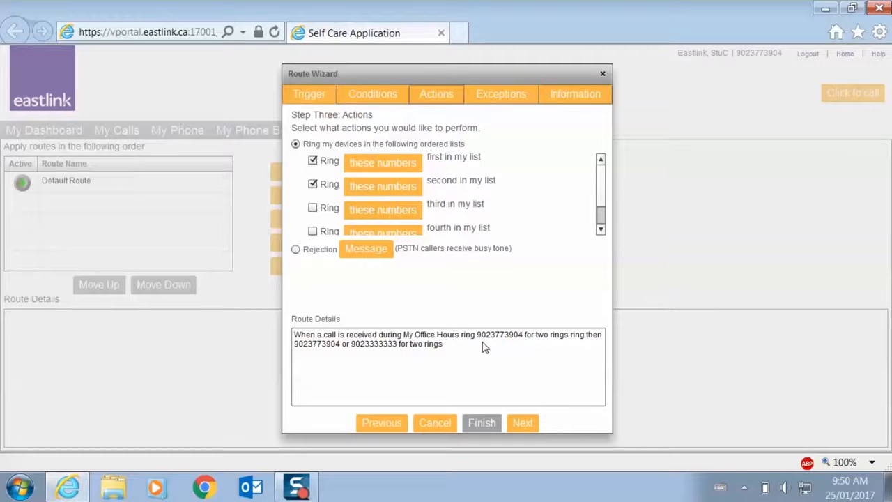
mouse_move(485, 343)
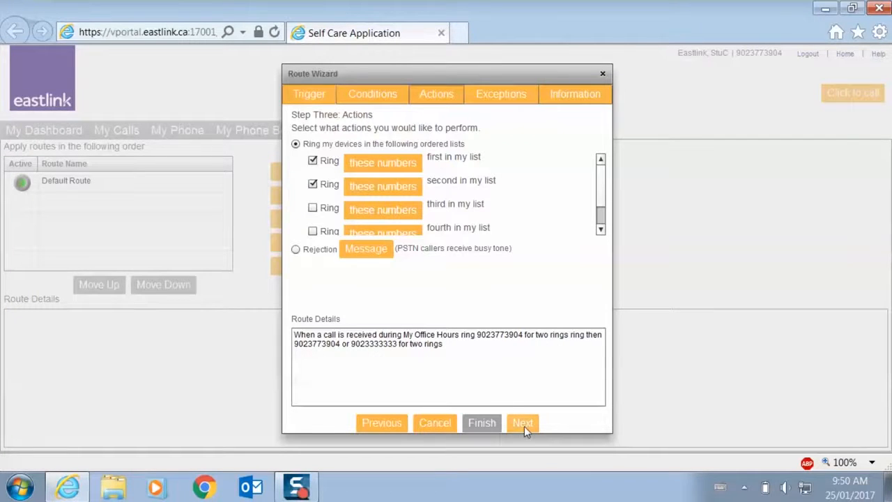
click(522, 422)
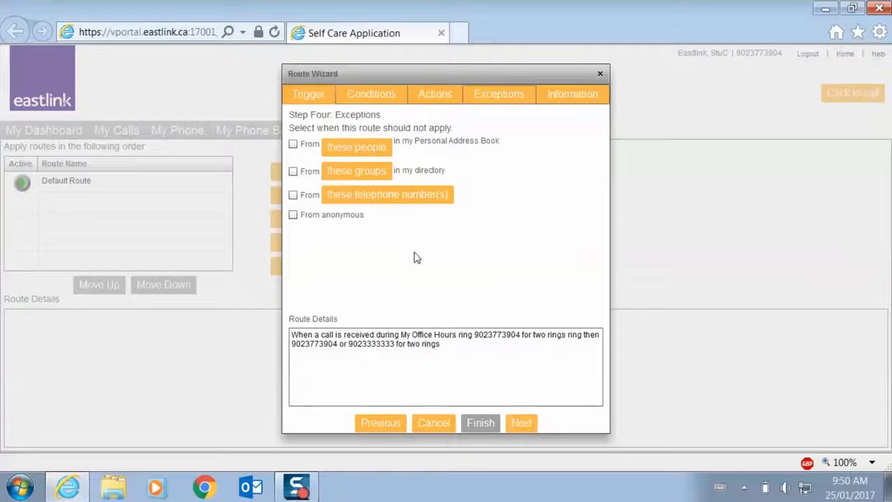
mouse_move(496, 334)
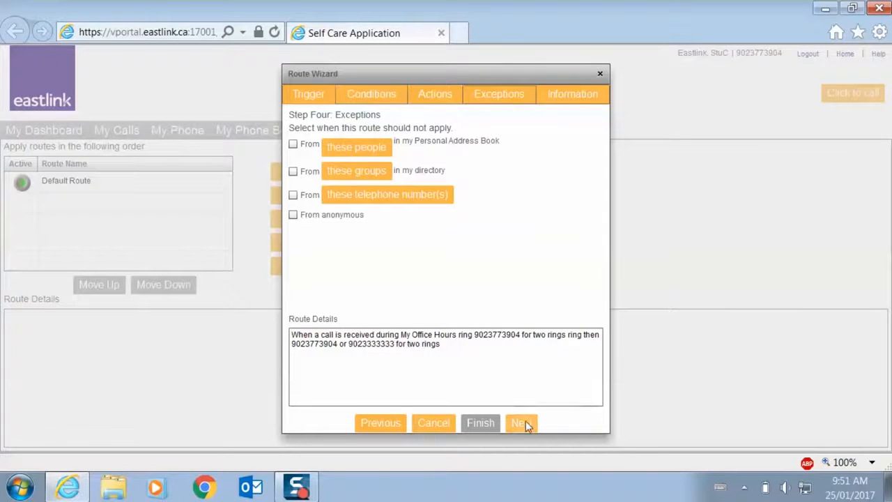
Skip exceptions and name the route 'Find Me Follow Me' on the Finish step.
click(521, 422)
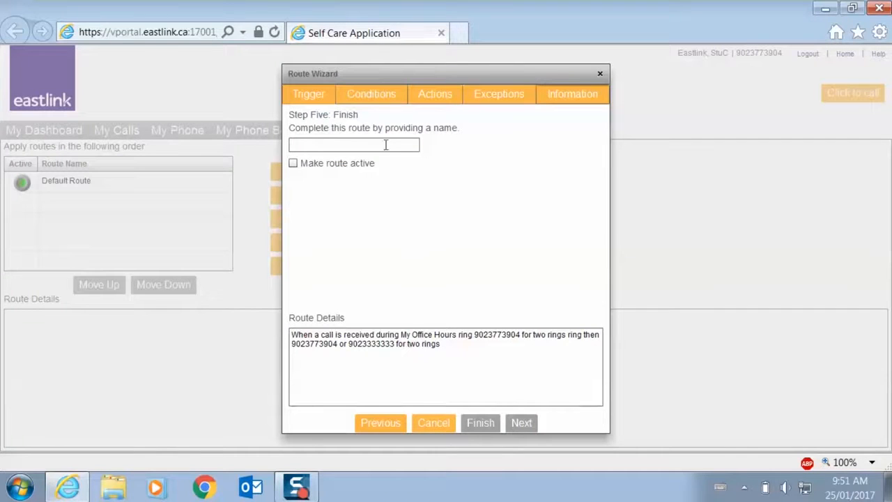
text(F)
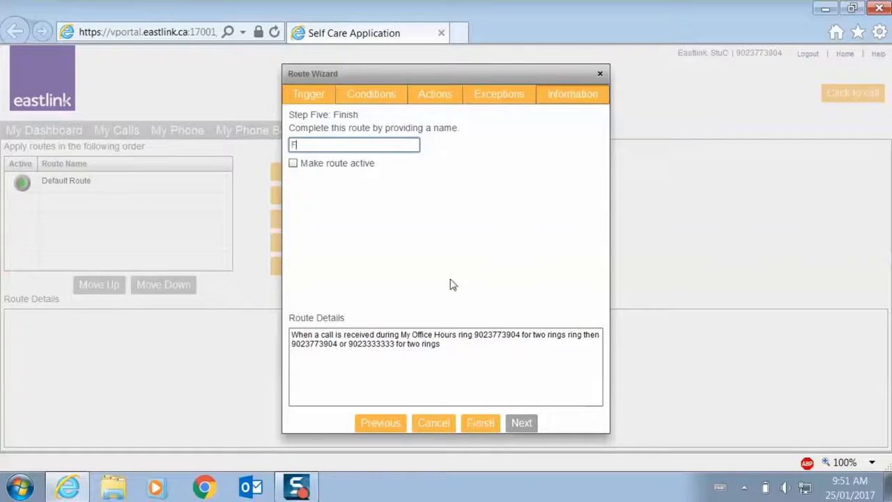
text(ind Me Fo)
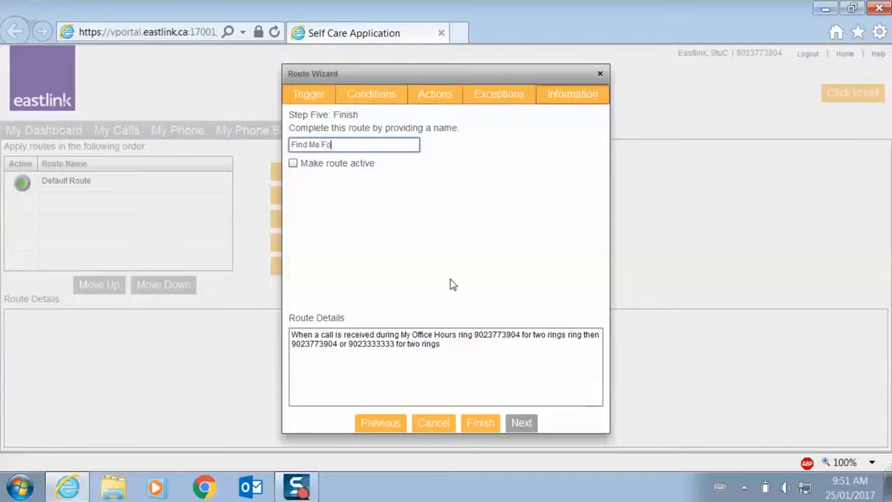
text(llow Me)
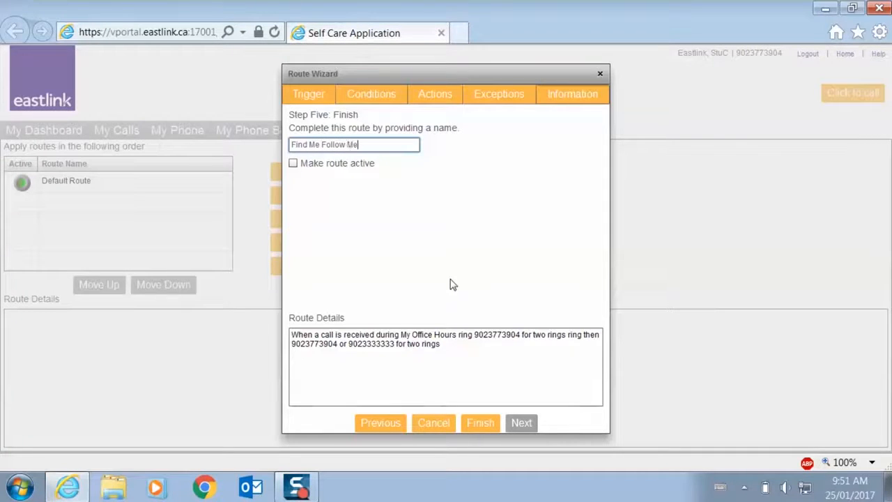